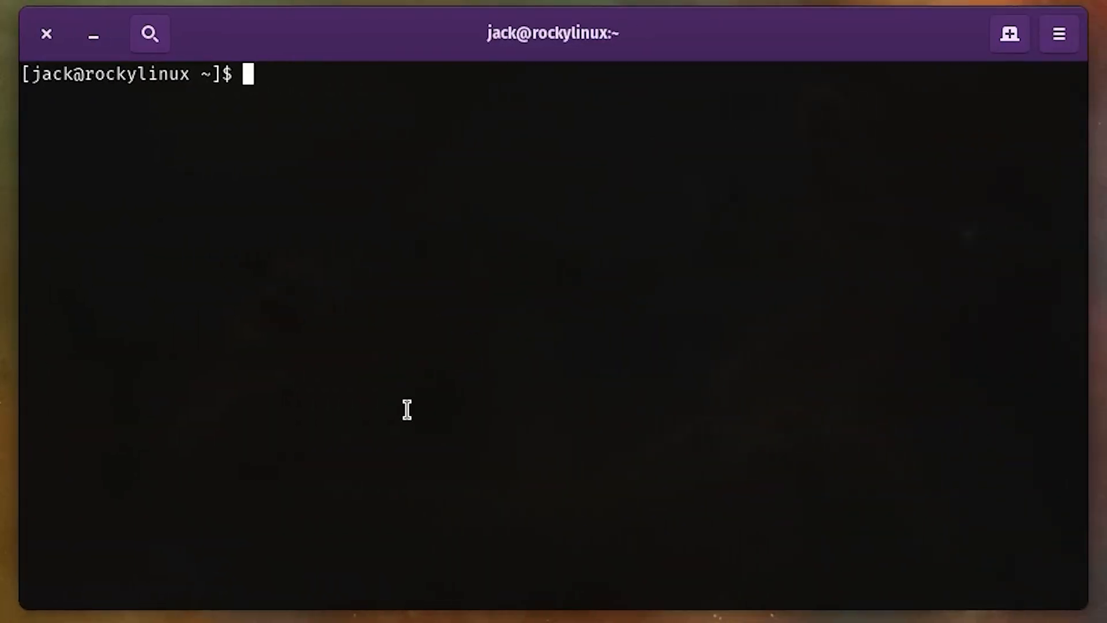
{"action": "type", "text": "sudo usermod -"}
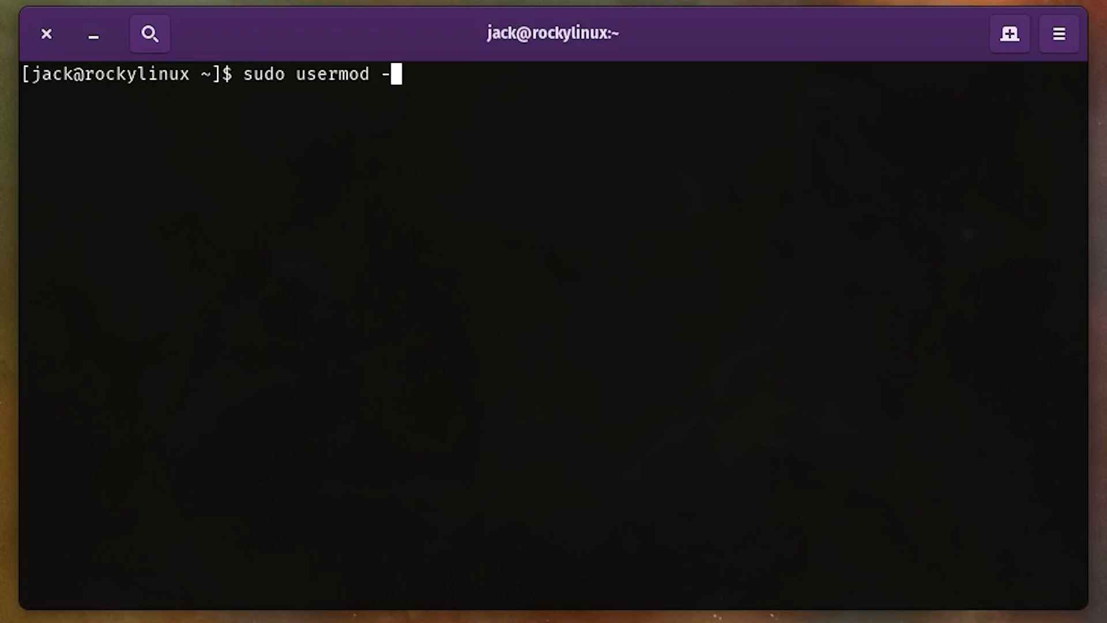
{"action": "type", "text": "-add-sub"}
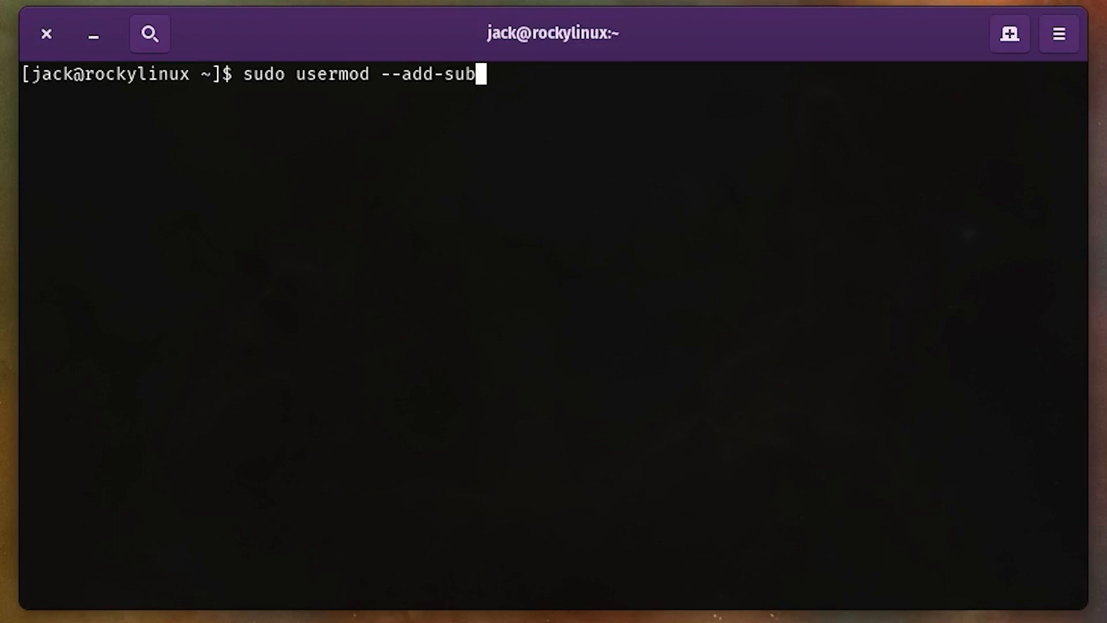
{"action": "type", "text": "ids"}
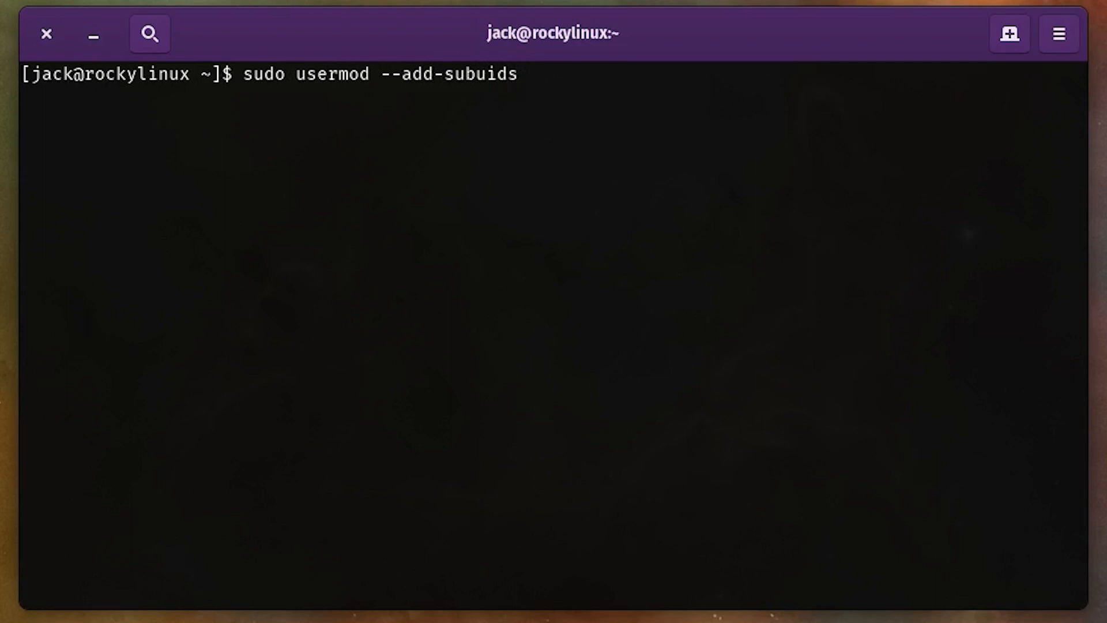
{"action": "type", "text": "200"}
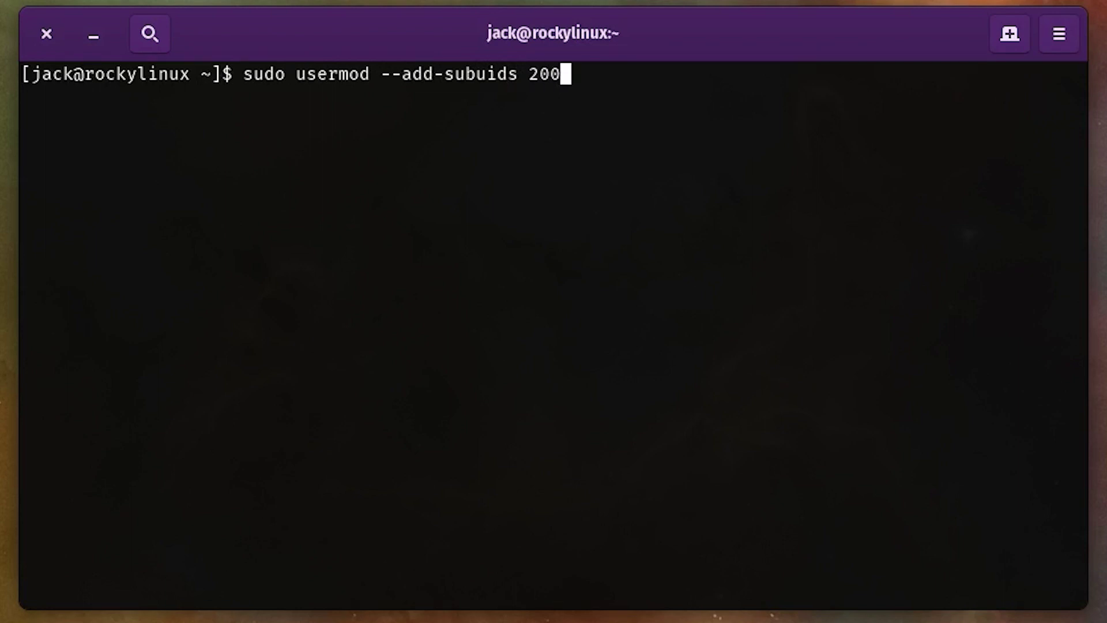
{"action": "type", "text": "000-"}
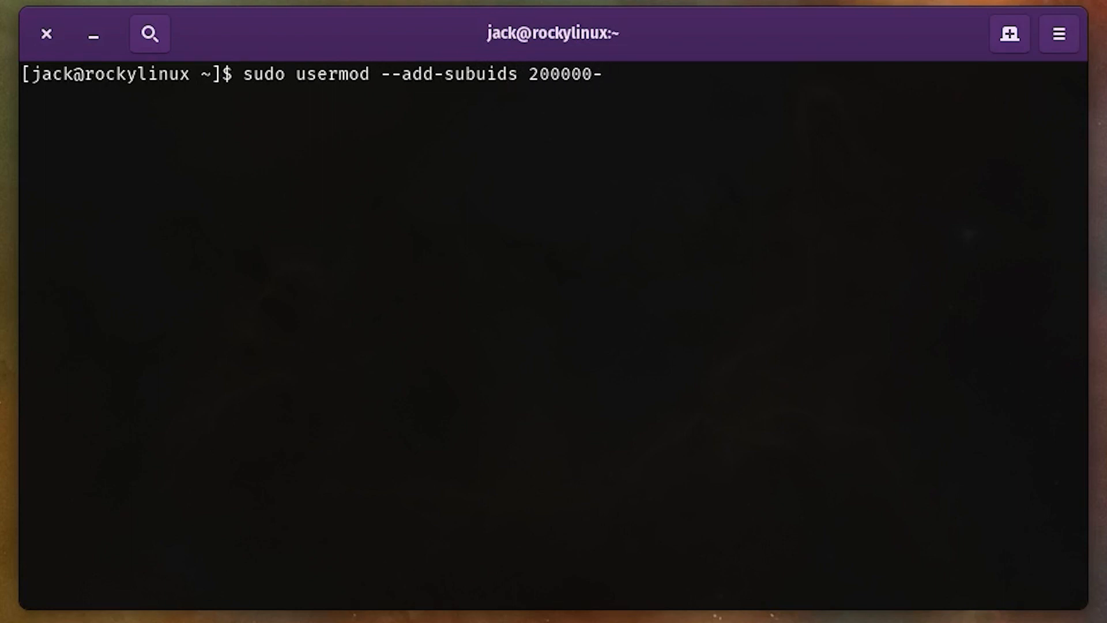
{"action": "type", "text": "2"}
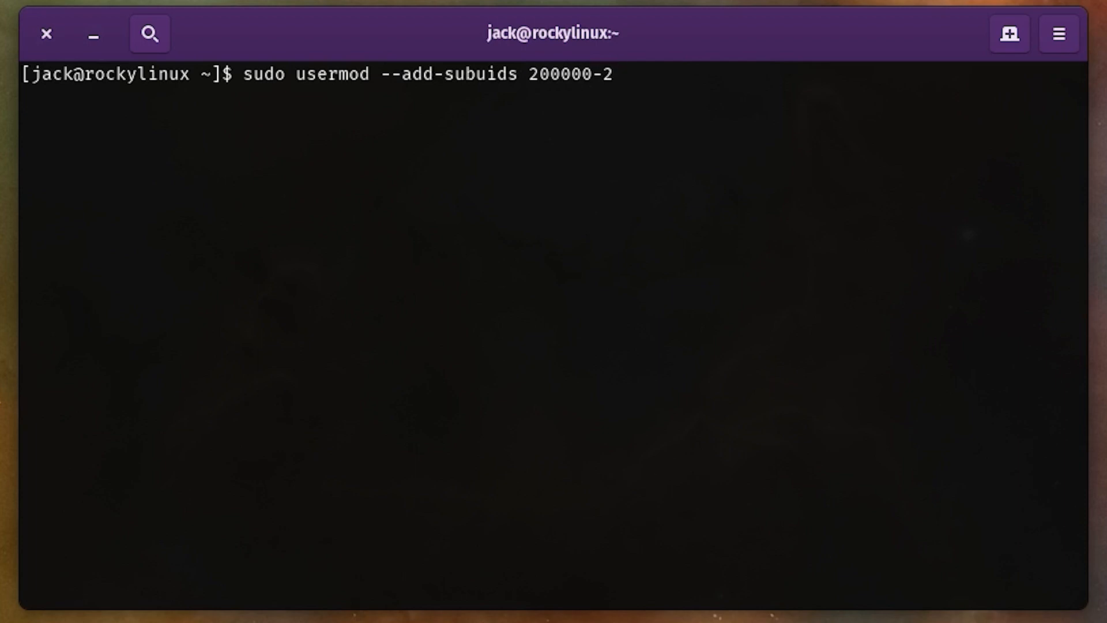
{"action": "type", "text": "6"}
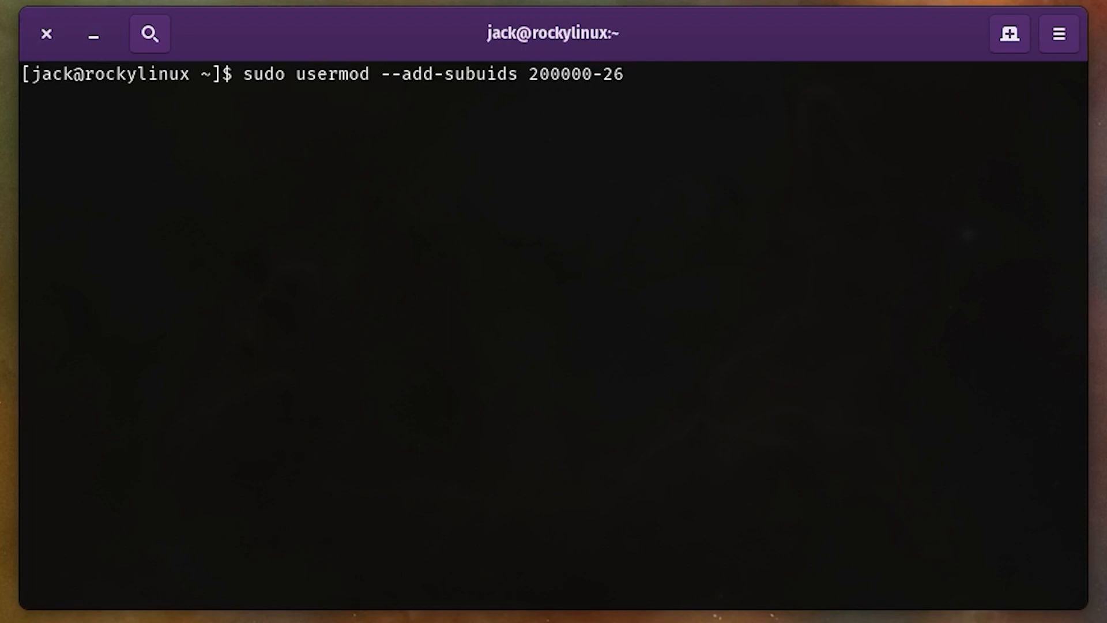
{"action": "type", "text": "5536"}
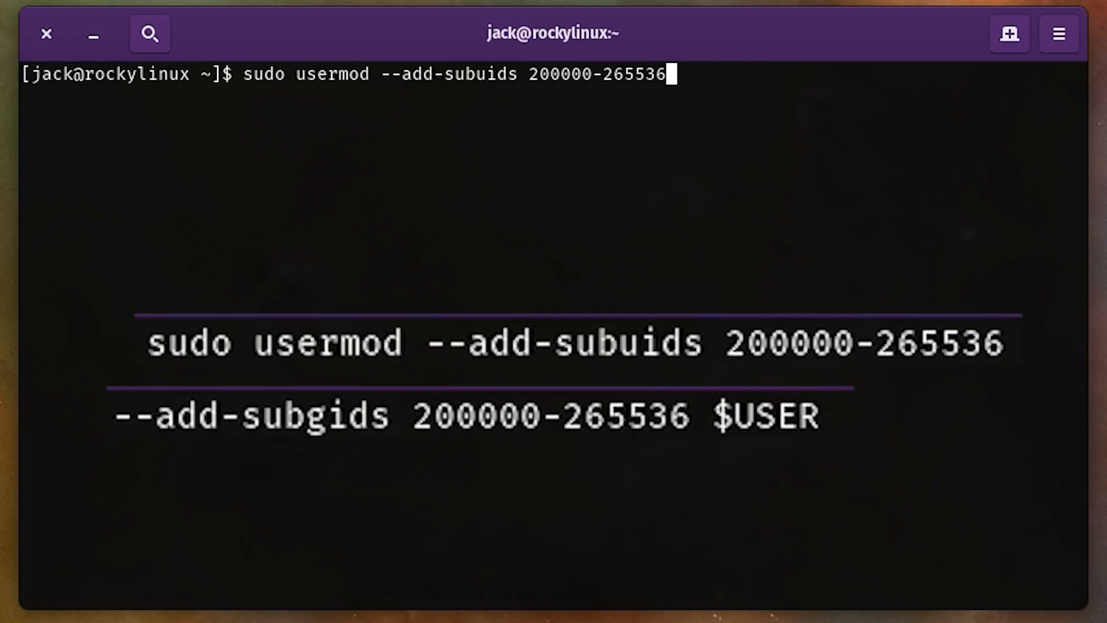
{"action": "type", "text": "--"}
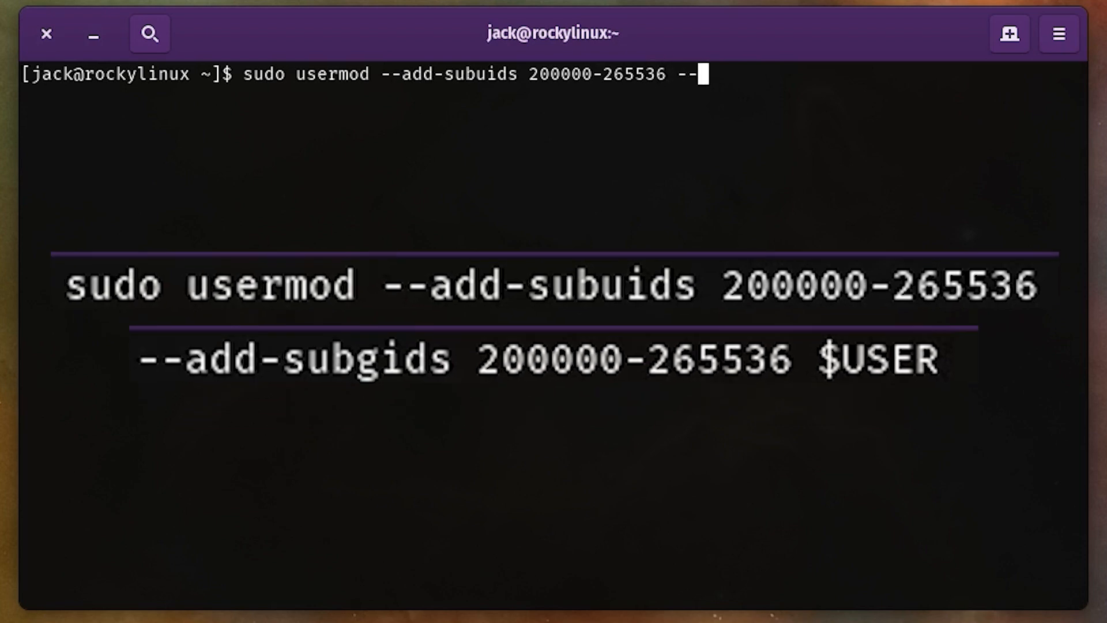
{"action": "type", "text": "add-subg"}
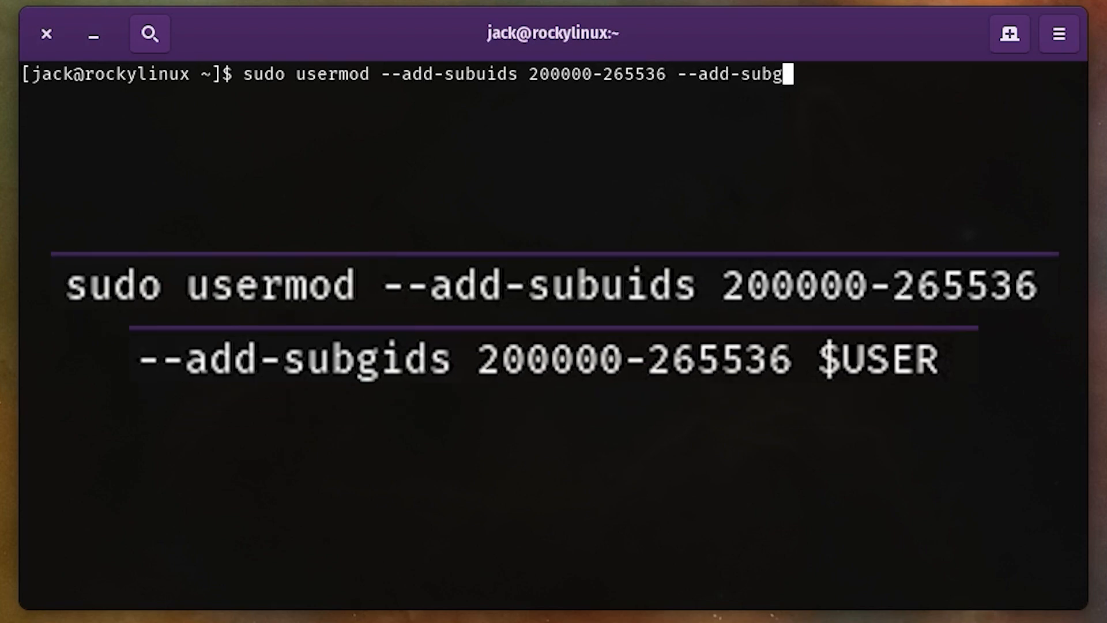
{"action": "type", "text": "ids 20"}
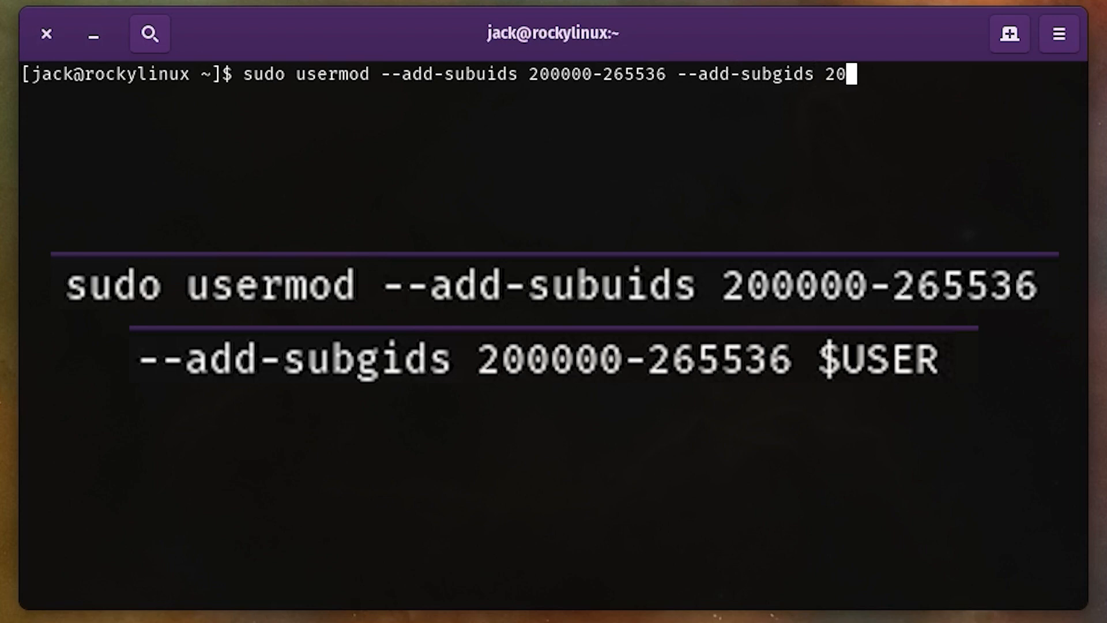
{"action": "type", "text": "0000-"}
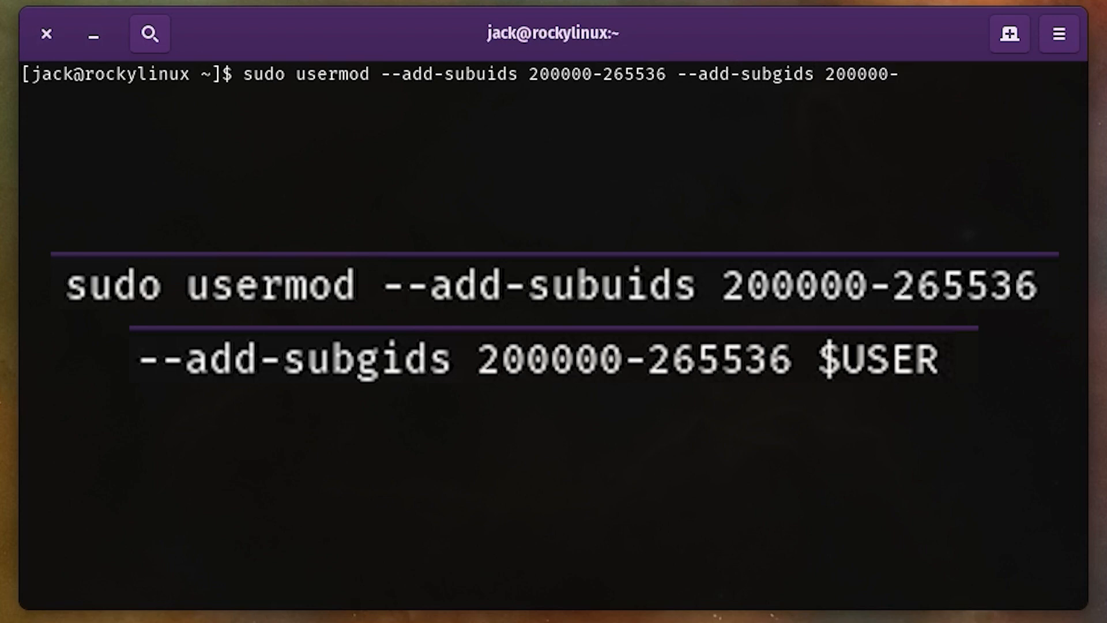
{"action": "type", "text": "265"}
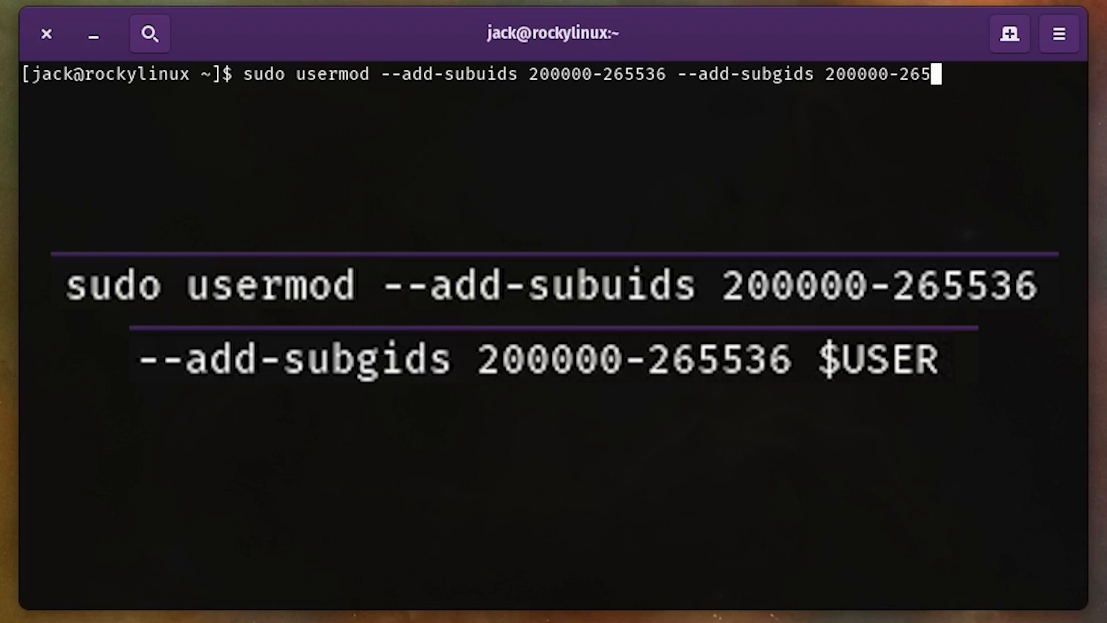
{"action": "type", "text": "5336"}
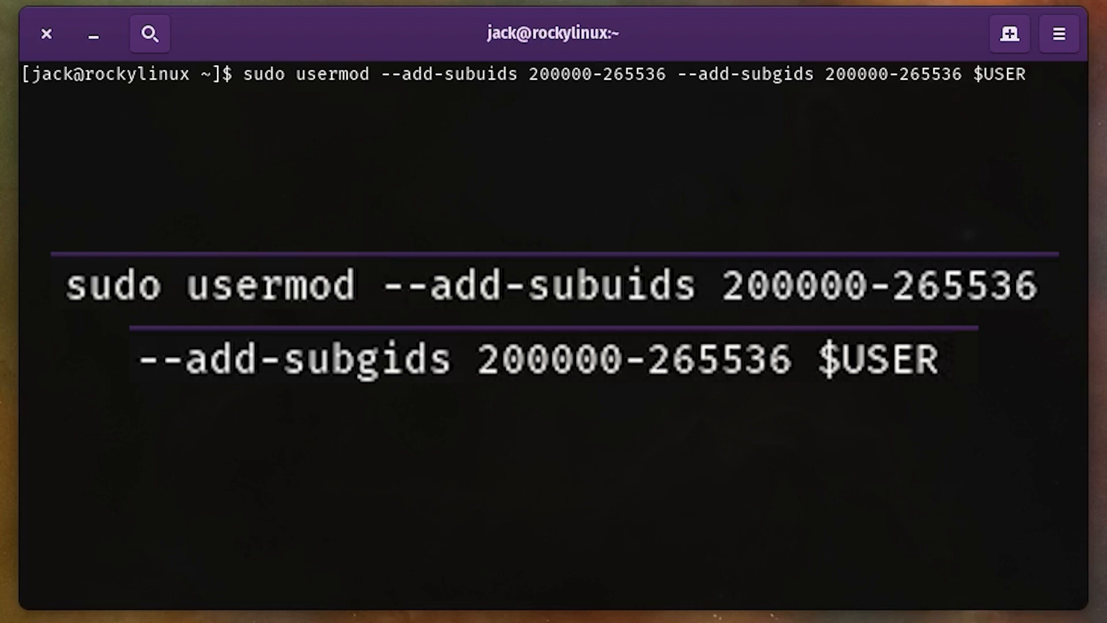
{"action": "key", "text": "Return"}
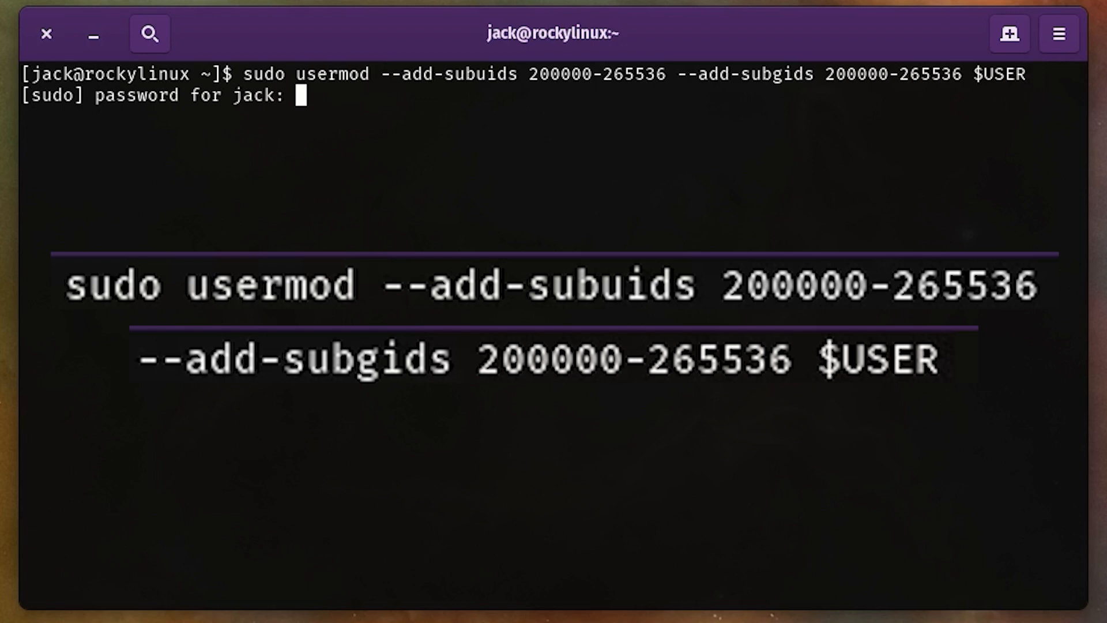
{"action": "key", "text": "Return"}
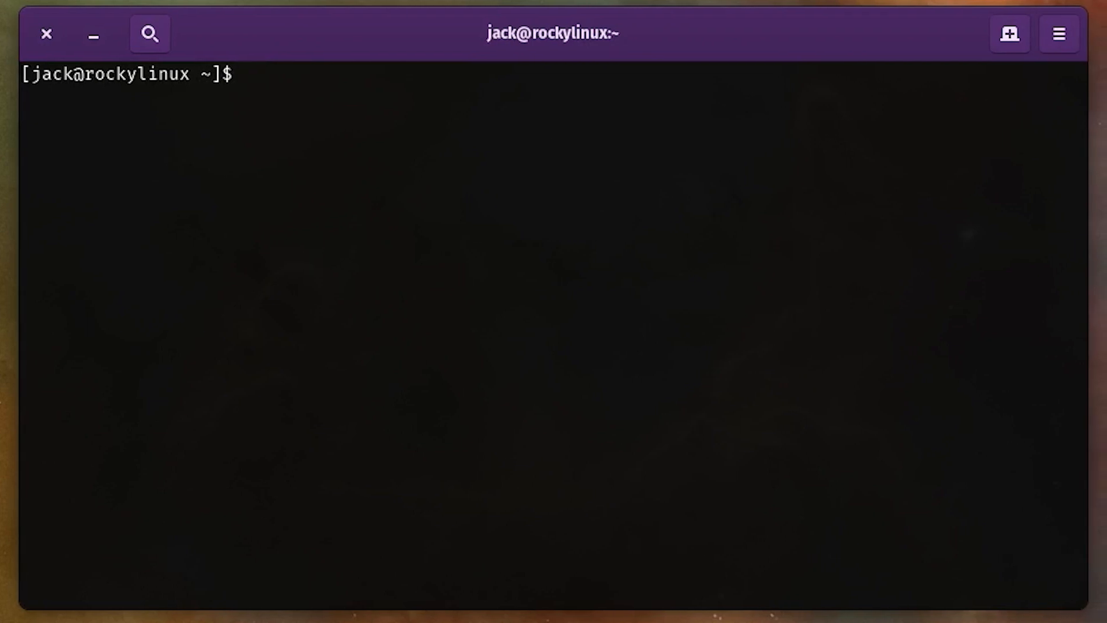
Enter the sysctl --all --pattern user_namespaces query for the kernel namespace settings
{"action": "type", "text": "sysctl"}
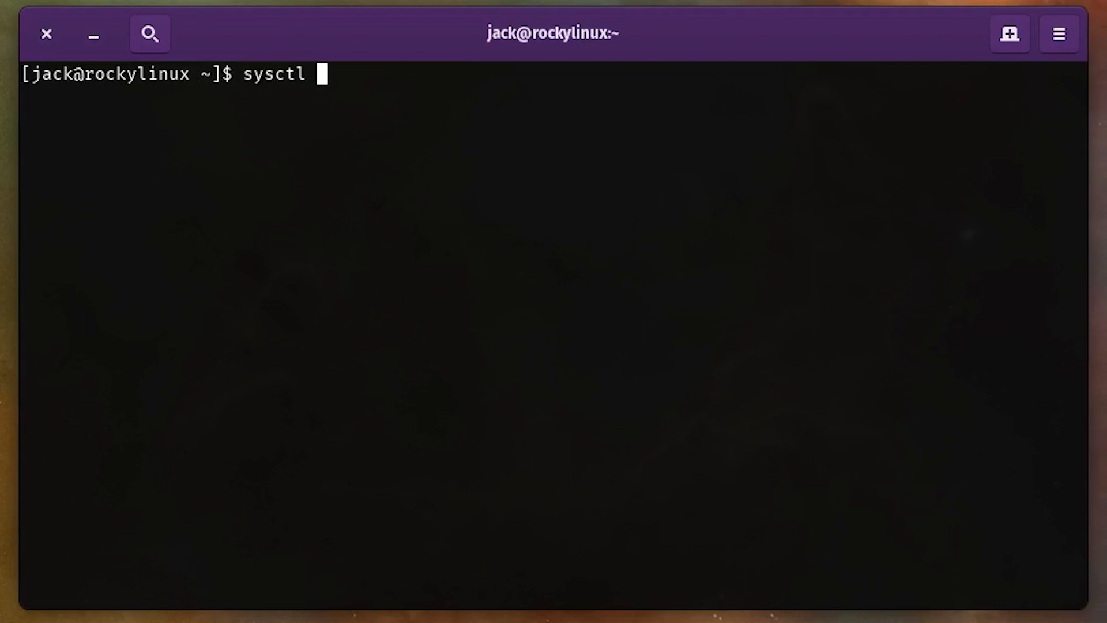
{"action": "type", "text": "--all -"}
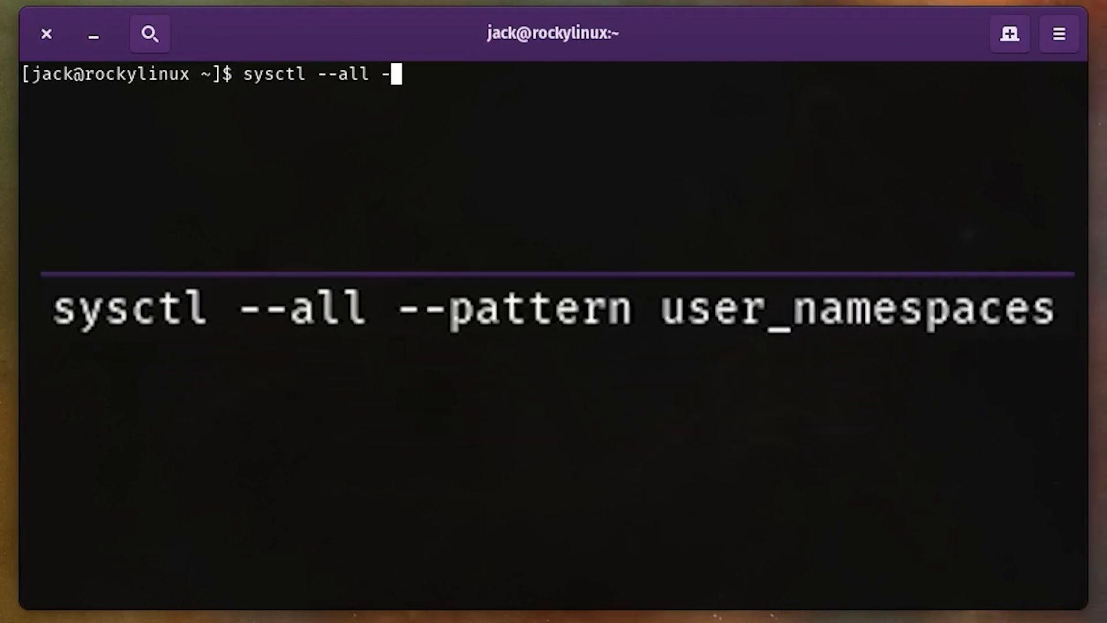
{"action": "type", "text": "-pattern"}
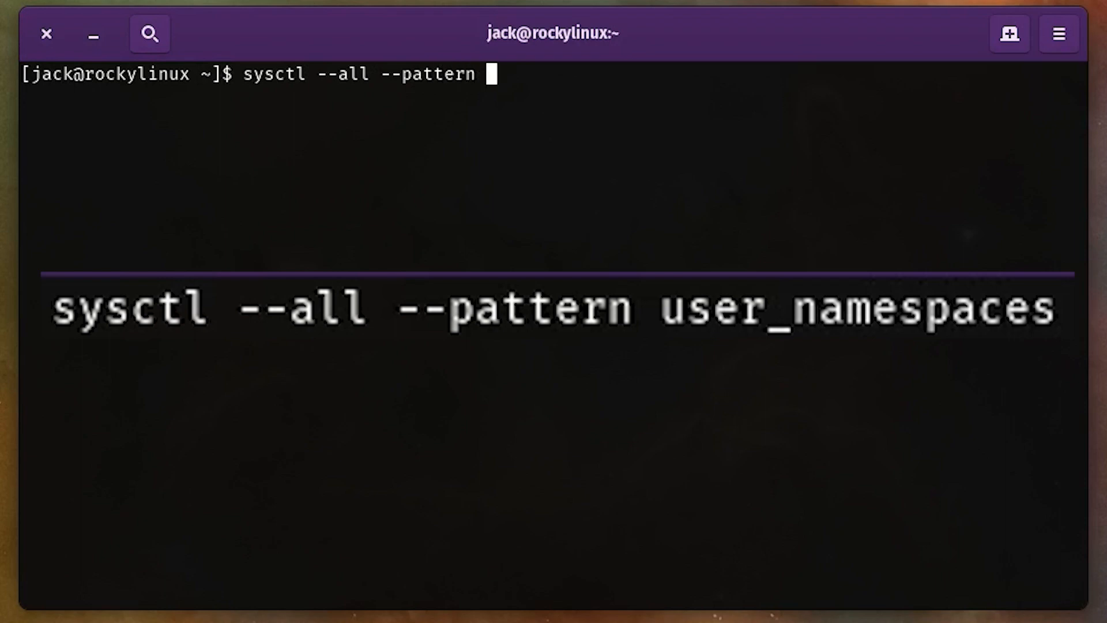
{"action": "type", "text": "user_n"}
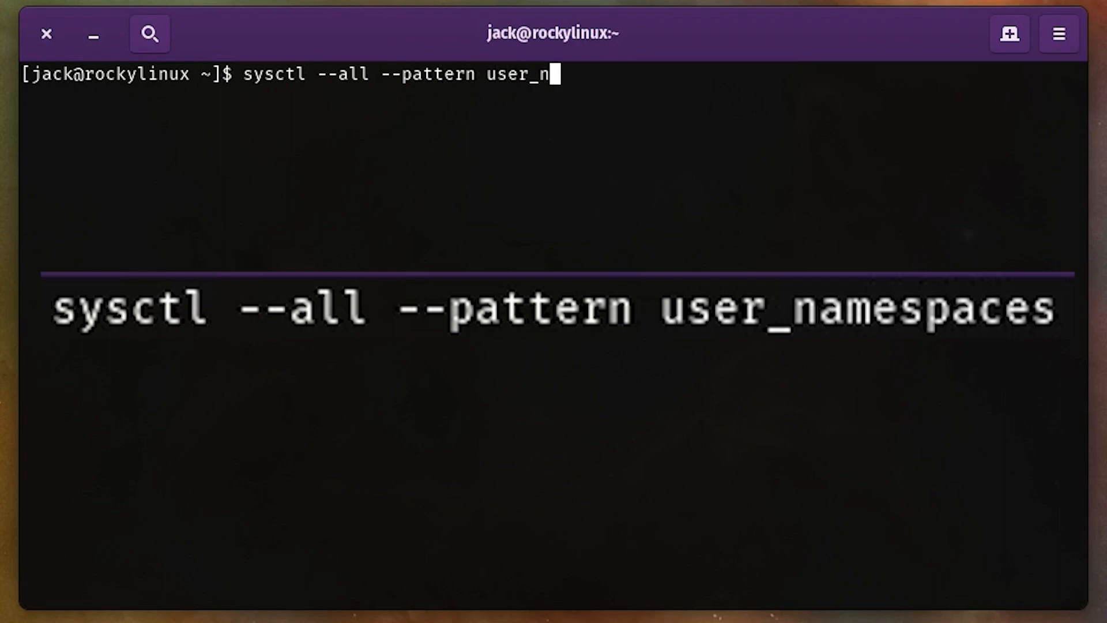
{"action": "type", "text": "amespaces"}
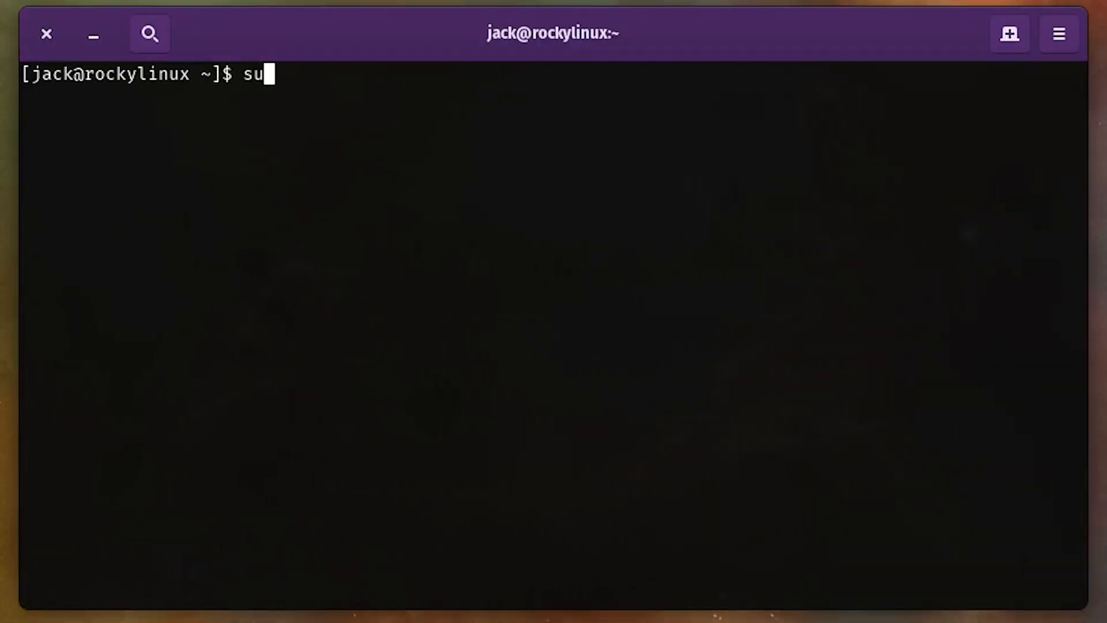
Launch sudo nano on /etc/sysctl.d/userns.conf to edit the namespaces limit
{"action": "type", "text": "do nano"}
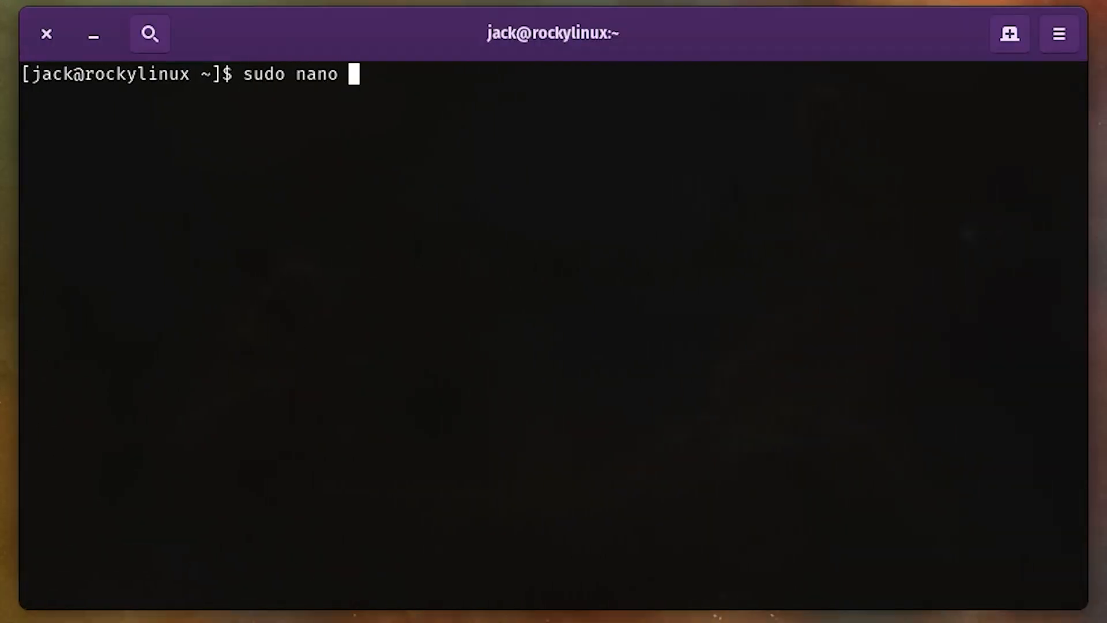
{"action": "type", "text": "/etc/sysct"}
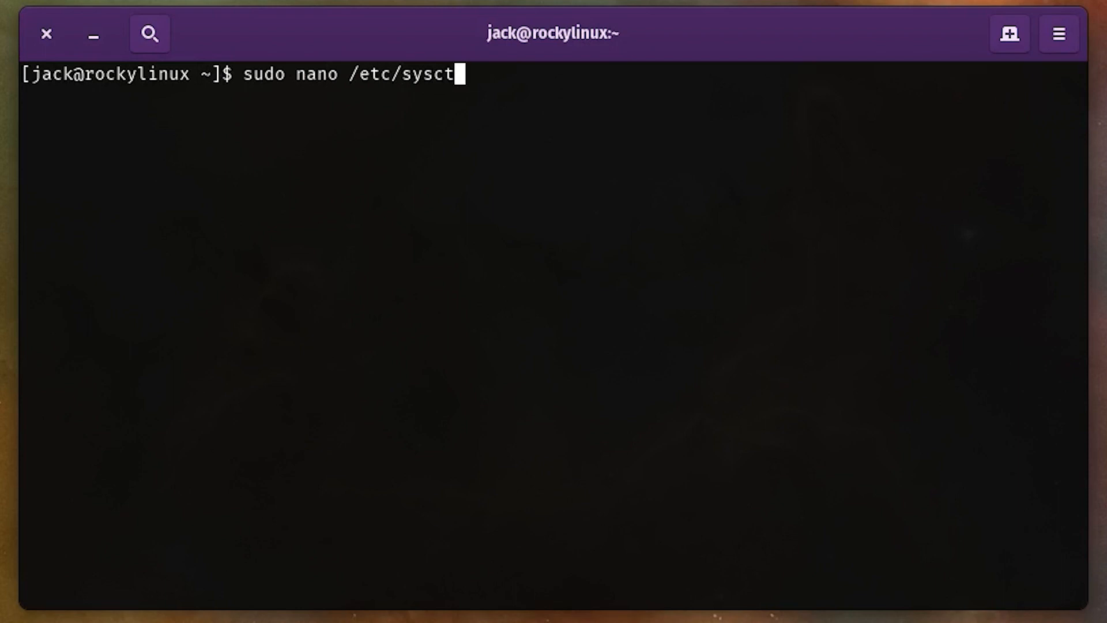
{"action": "type", "text": "l.d/user"}
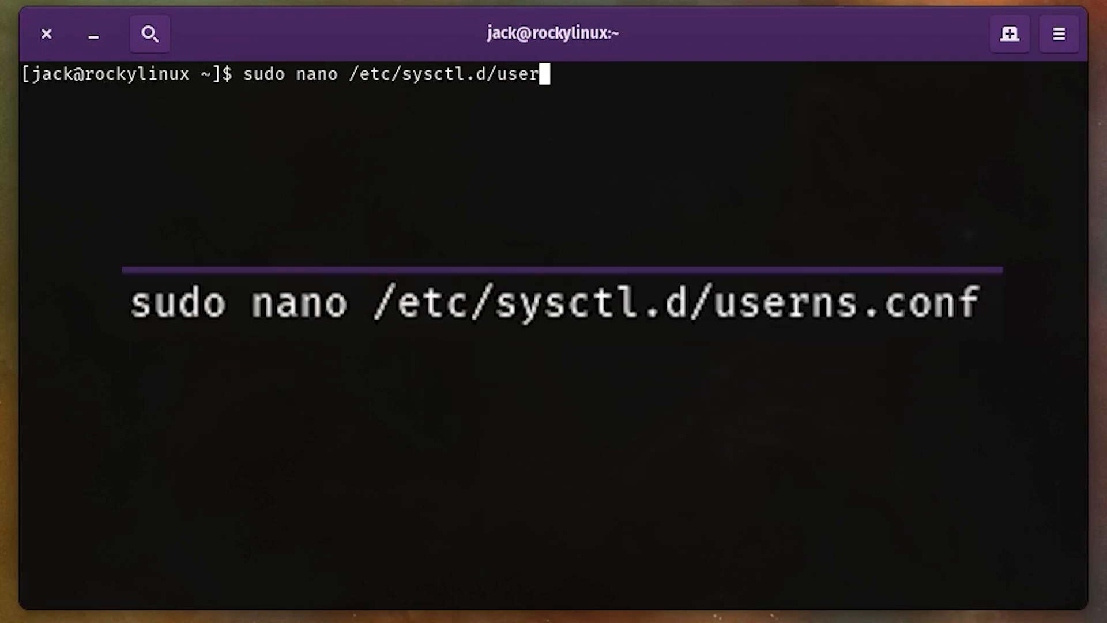
{"action": "type", "text": "ns.conf"}
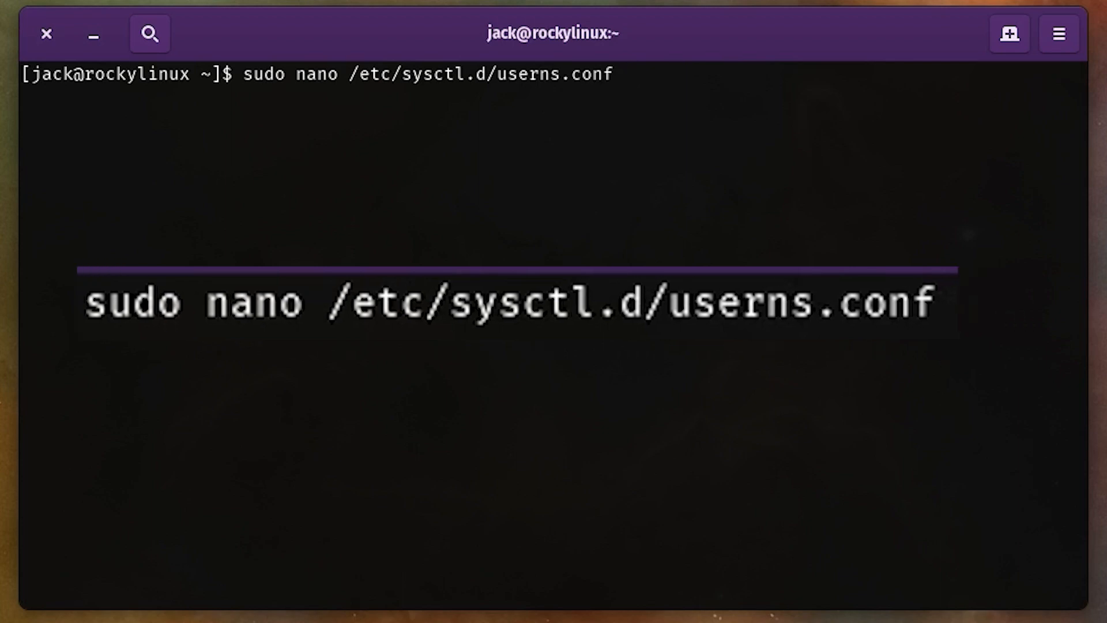
{"action": "key", "text": "Return"}
{"action": "type", "text": "sudo sysct"}
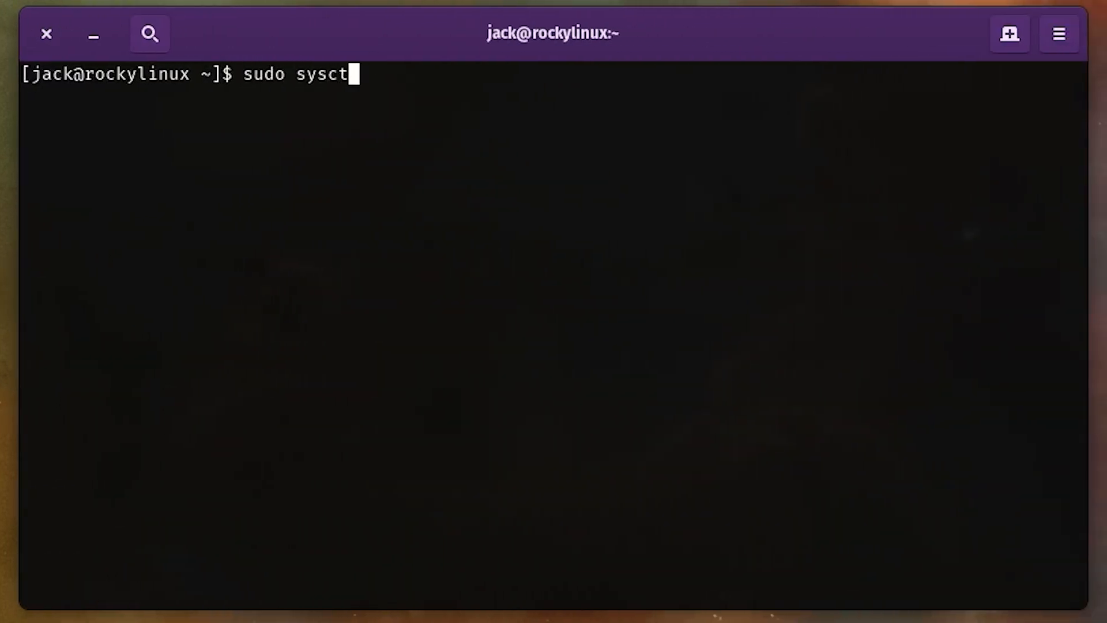
Enter sudo sysctl -p /etc/sysctl.d/userns.conf to apply the new limit
{"action": "type", "text": "l -p /etc/s"}
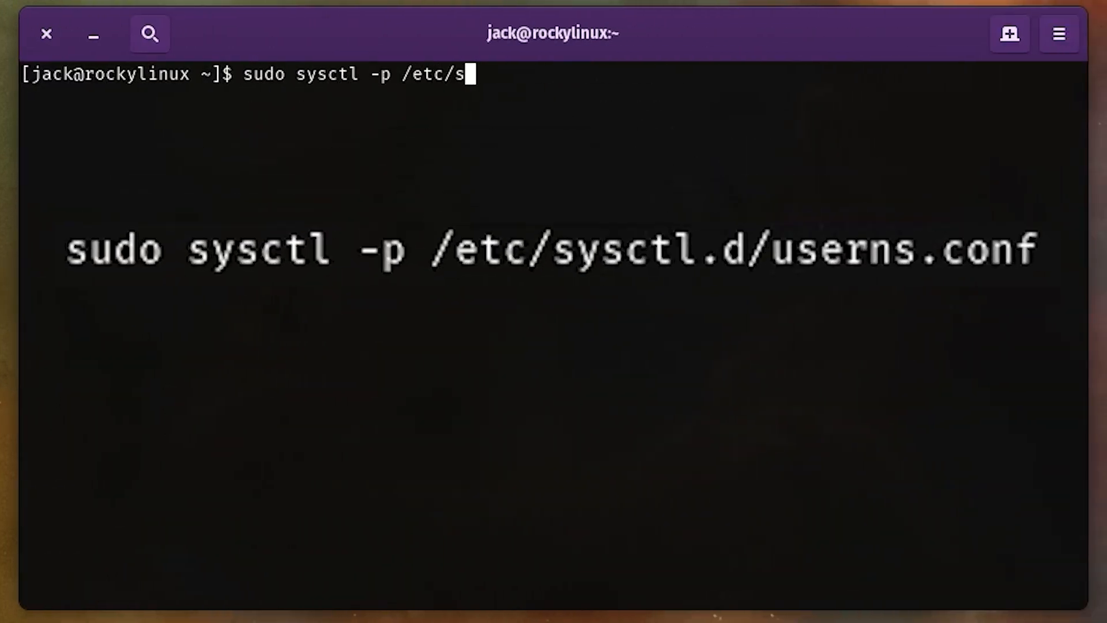
{"action": "type", "text": "ysctl.d/"}
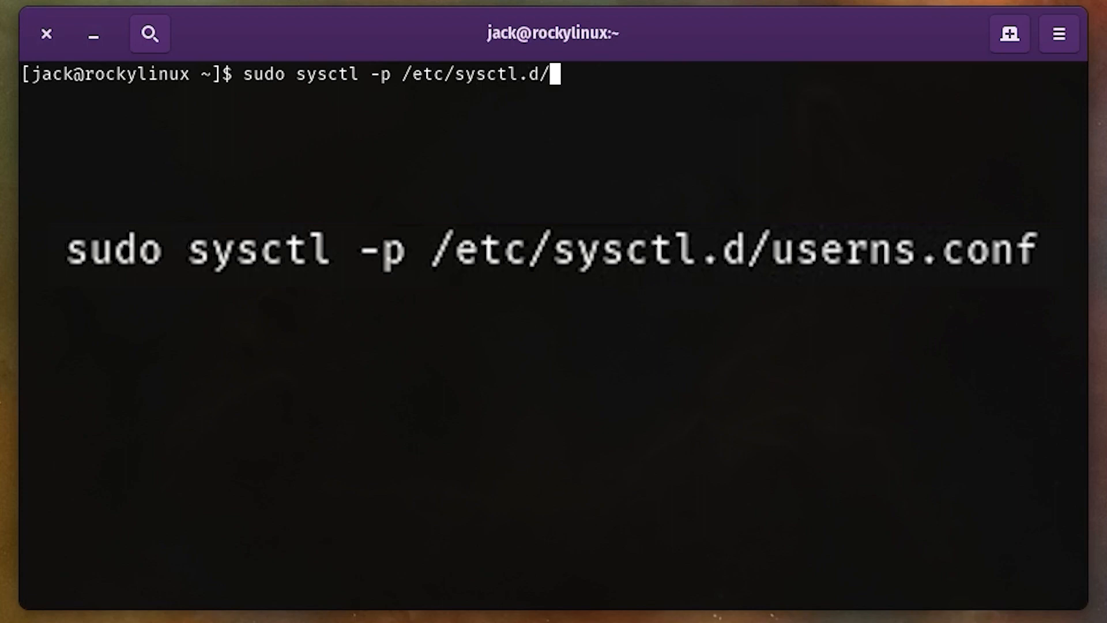
{"action": "type", "text": "userns."}
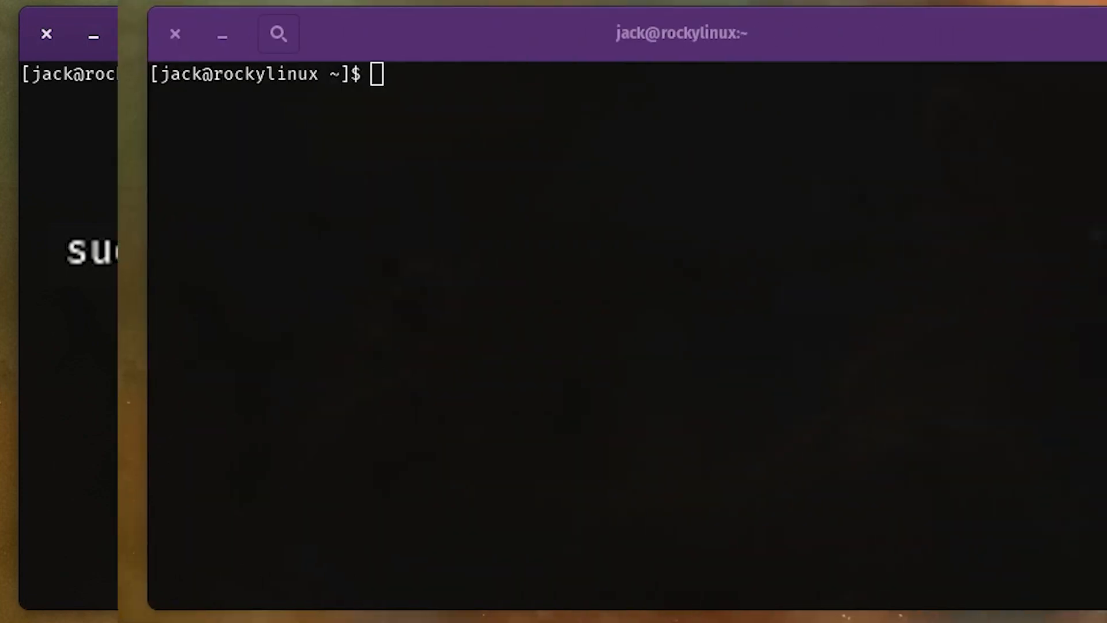
Run sudo dnf install slirp4netns -y, then start the sudo reboot command
{"action": "type", "text": "sudo"}
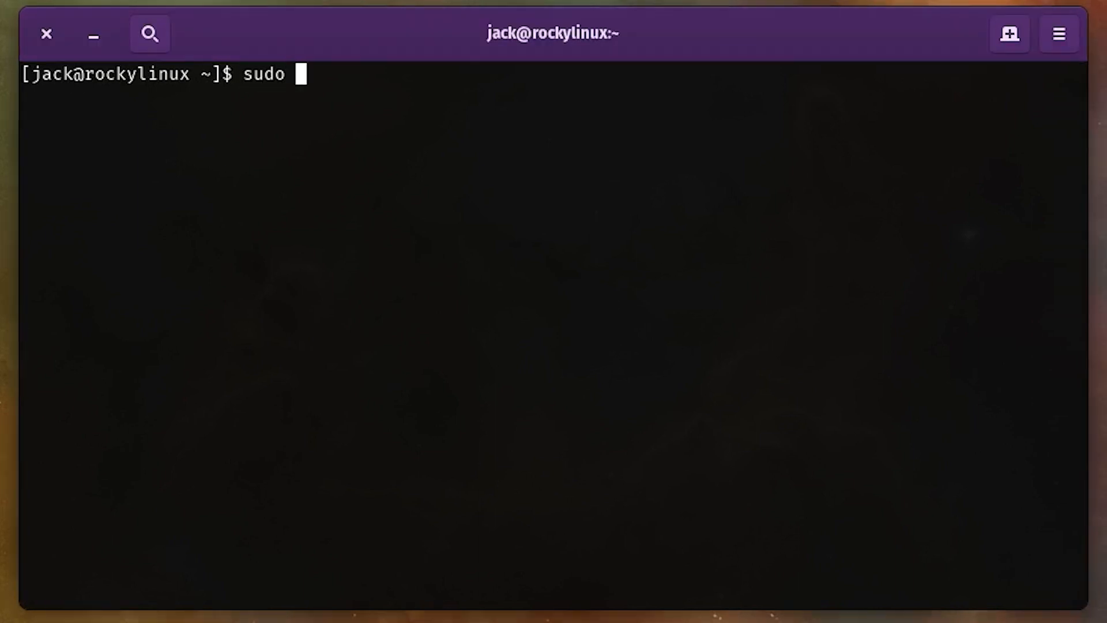
{"action": "type", "text": "dnf install"}
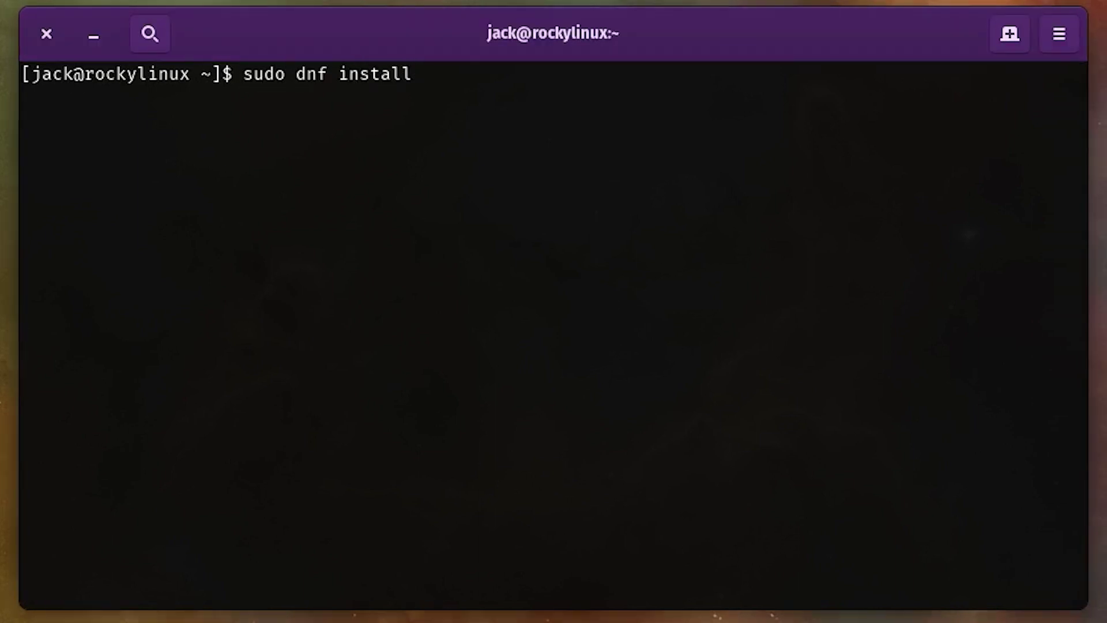
{"action": "type", "text": "sl"}
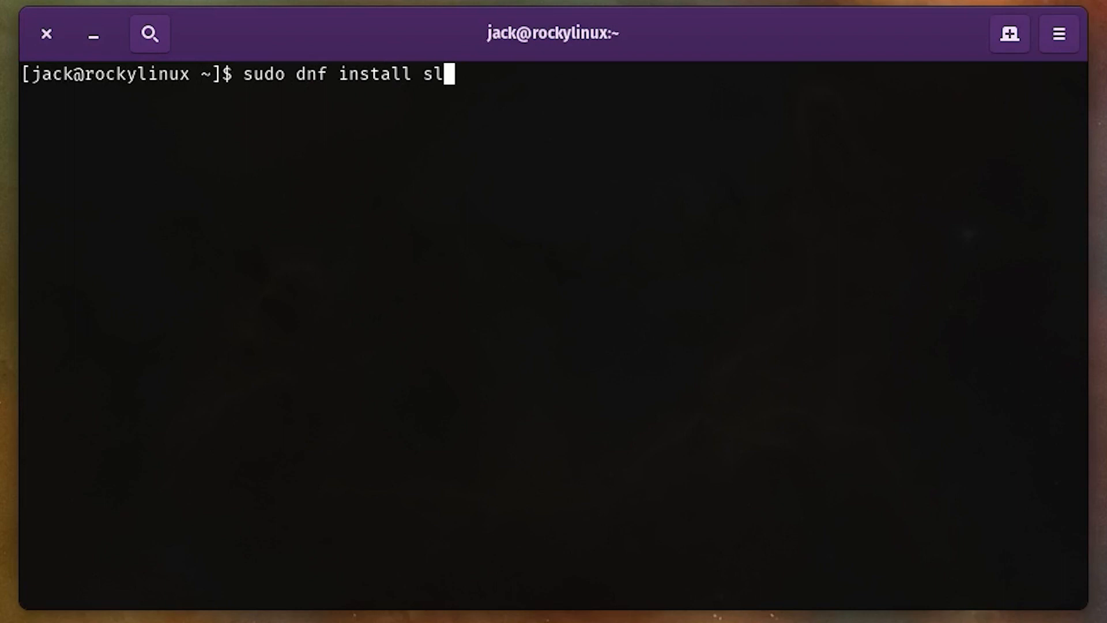
{"action": "type", "text": "irp4"}
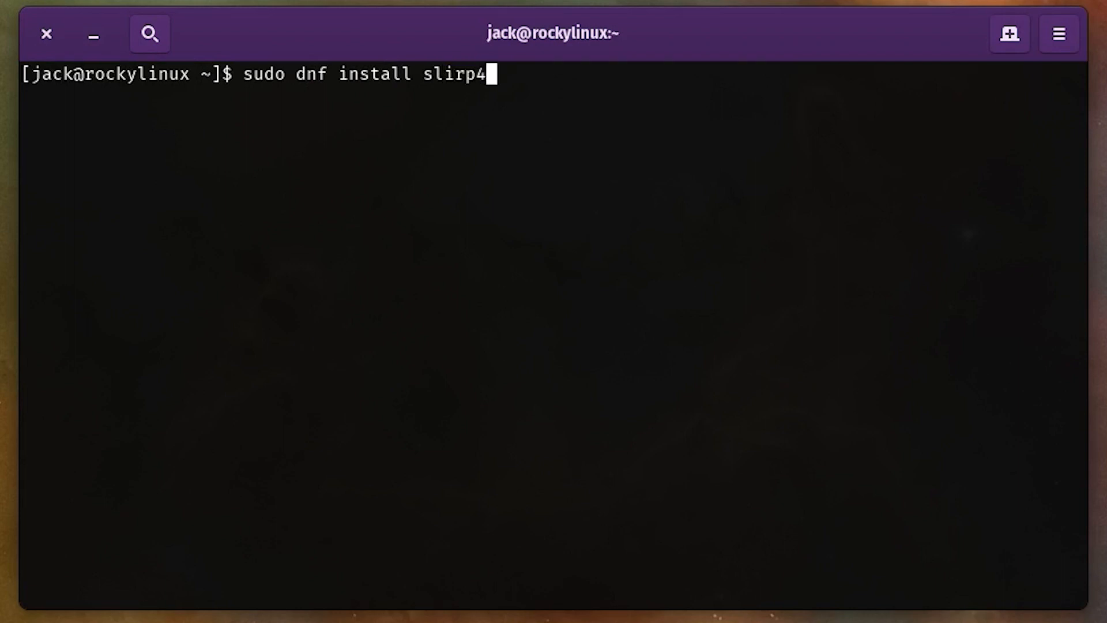
{"action": "type", "text": "netns -y"}
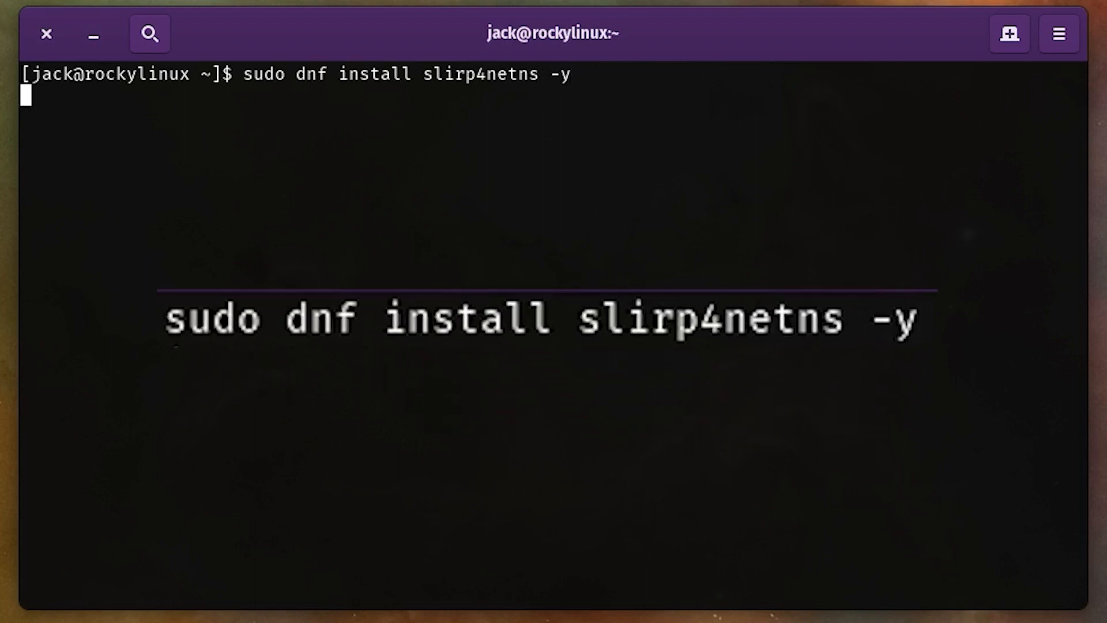
{"action": "key", "text": "Return"}
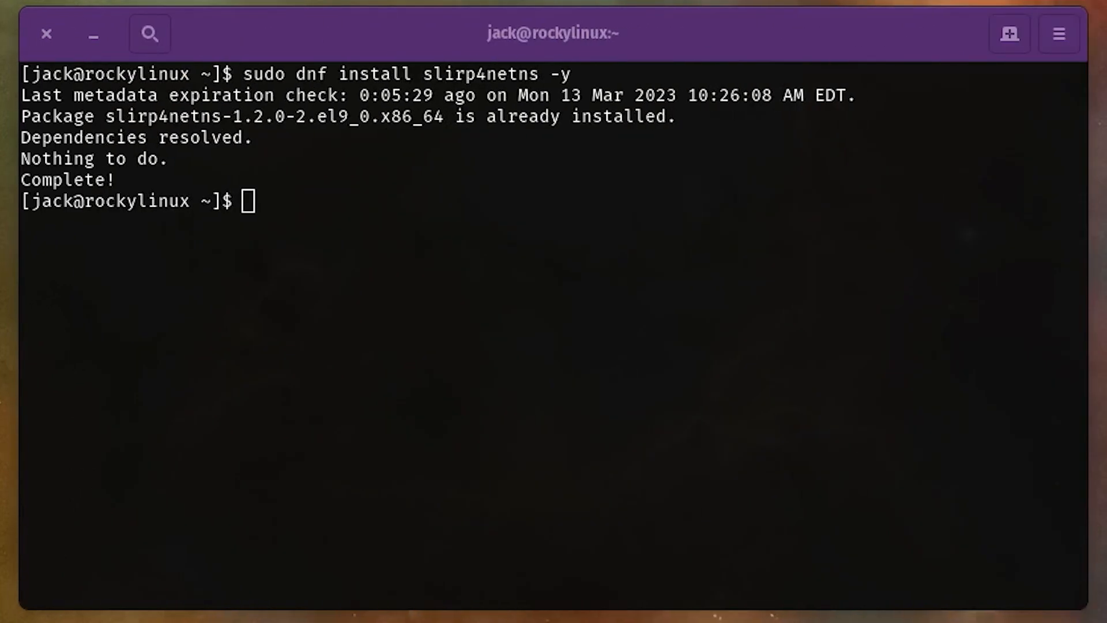
{"action": "type", "text": "sudo re"}
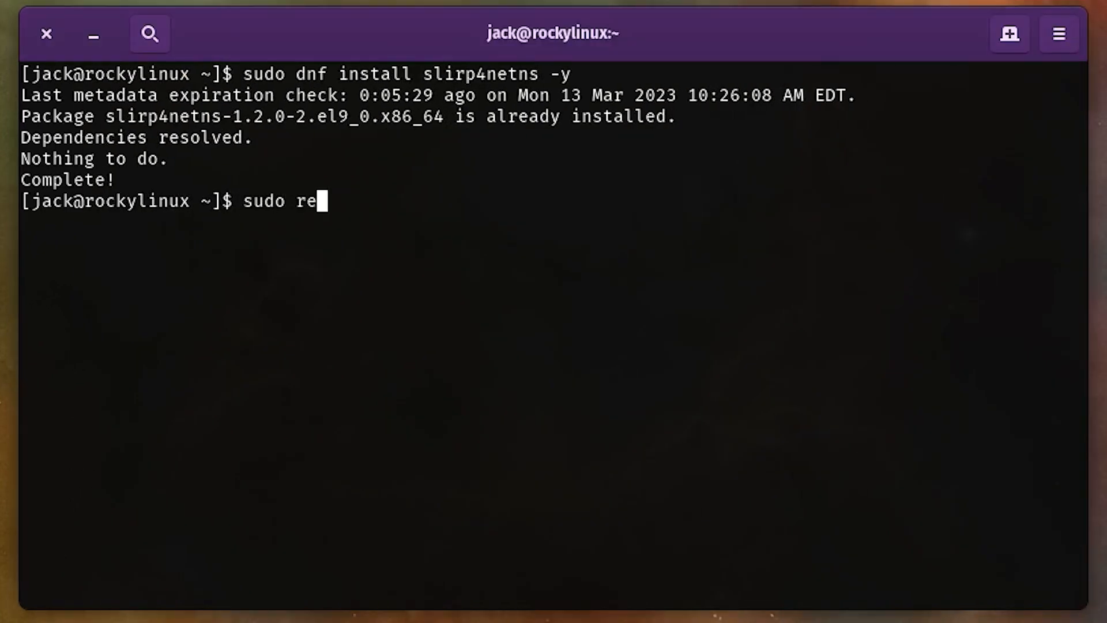